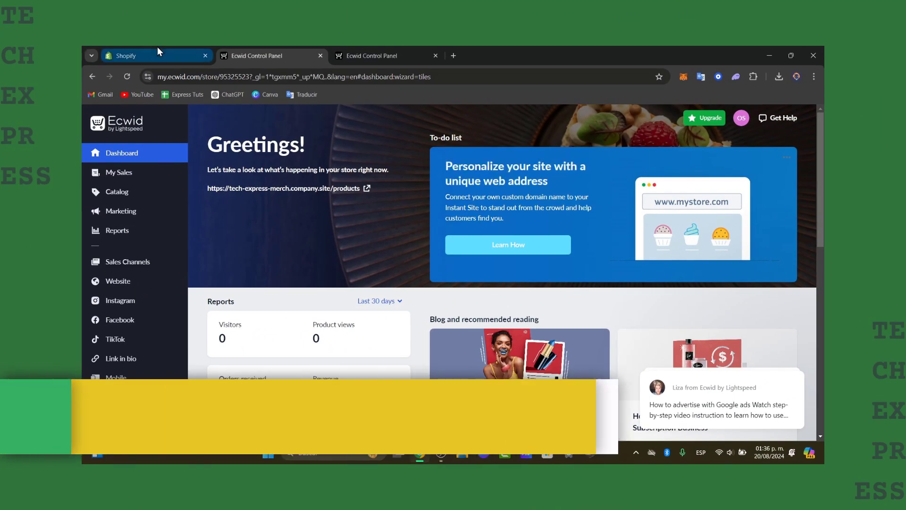
Step: Switch to the shopify.com tab and start logging in to the Hexana store
left_click(125, 55)
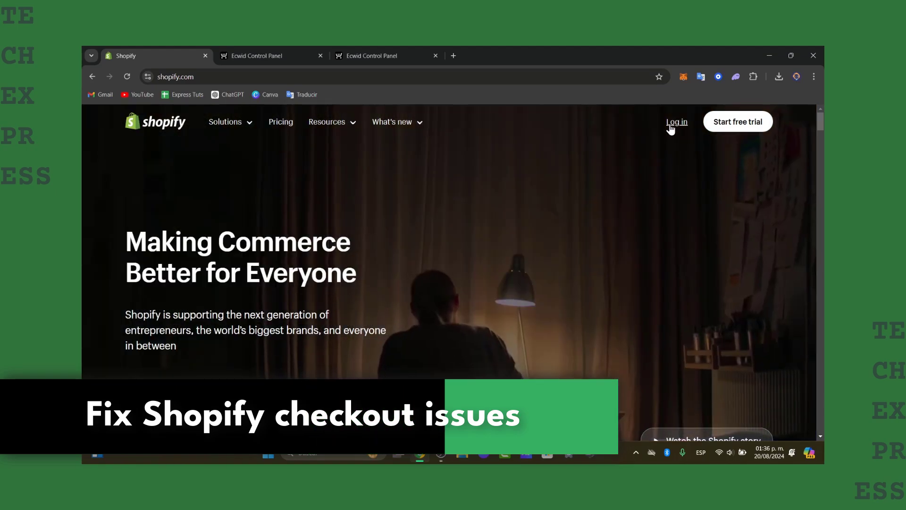
left_click(676, 121)
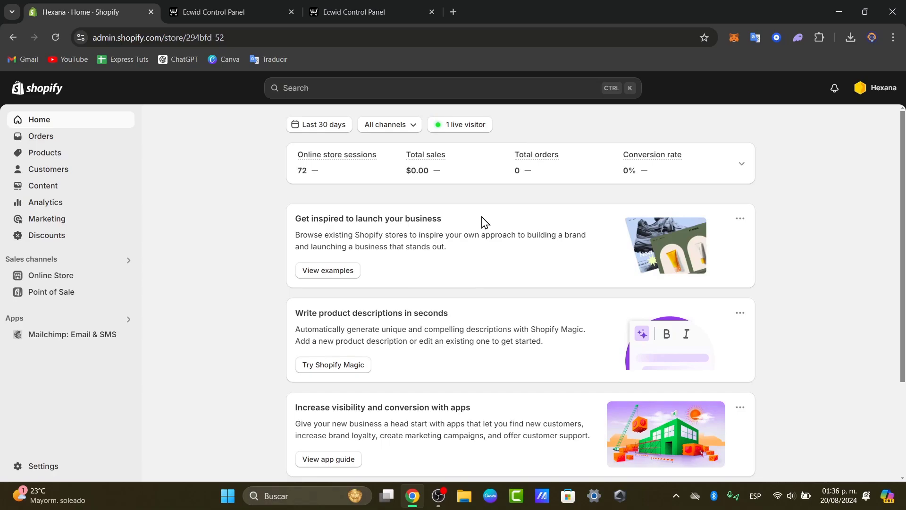
mouse_move(611, 287)
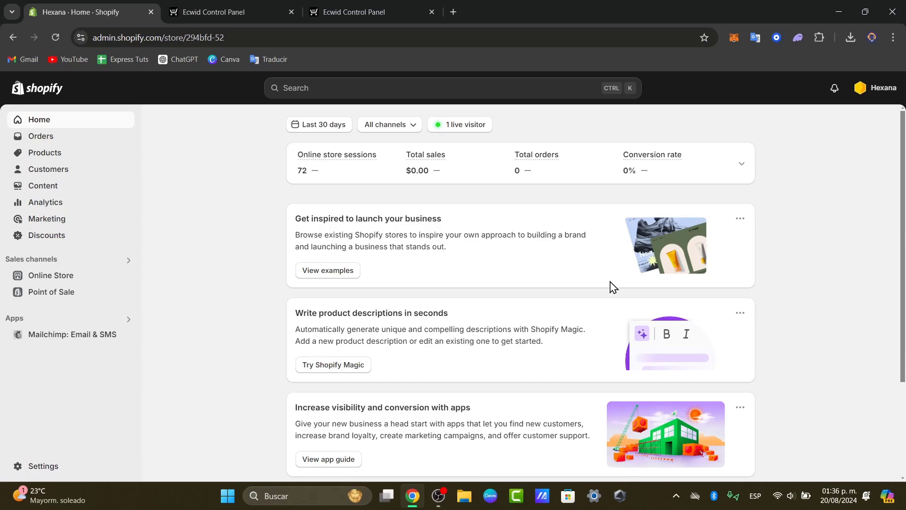
mouse_move(778, 288)
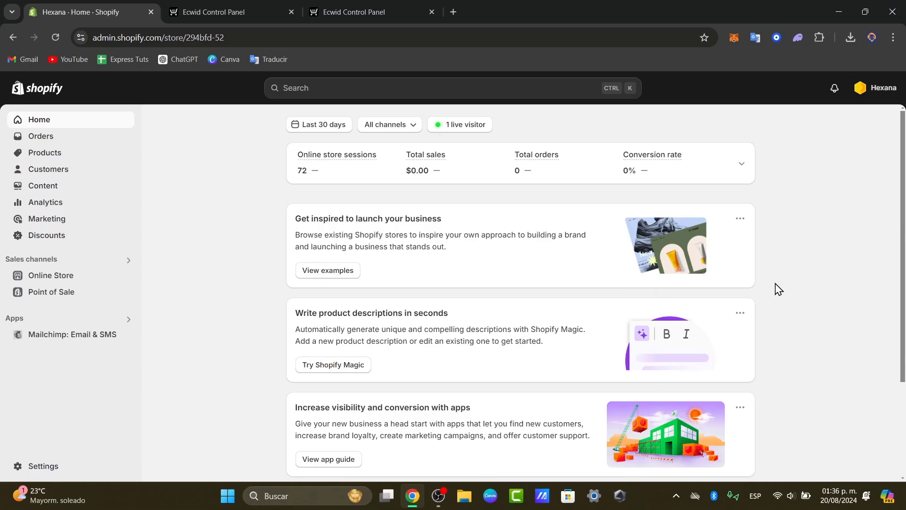
mouse_move(575, 362)
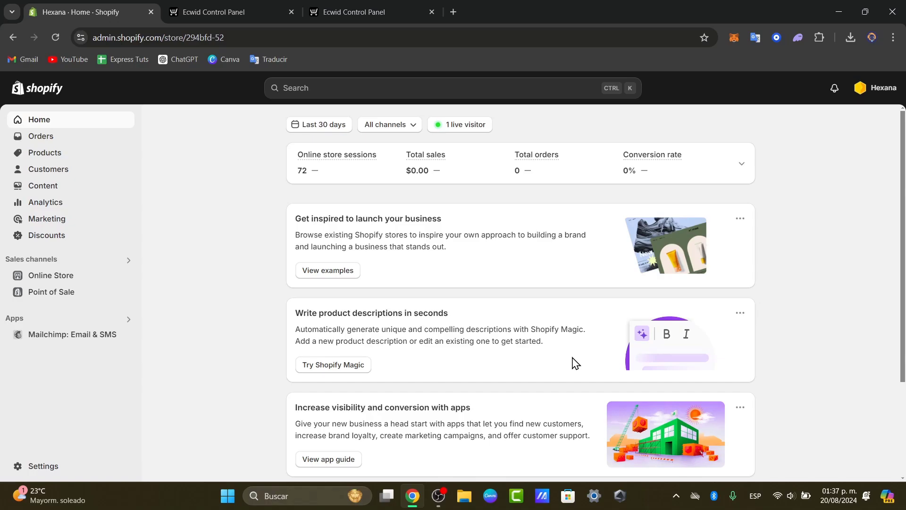
mouse_move(877, 88)
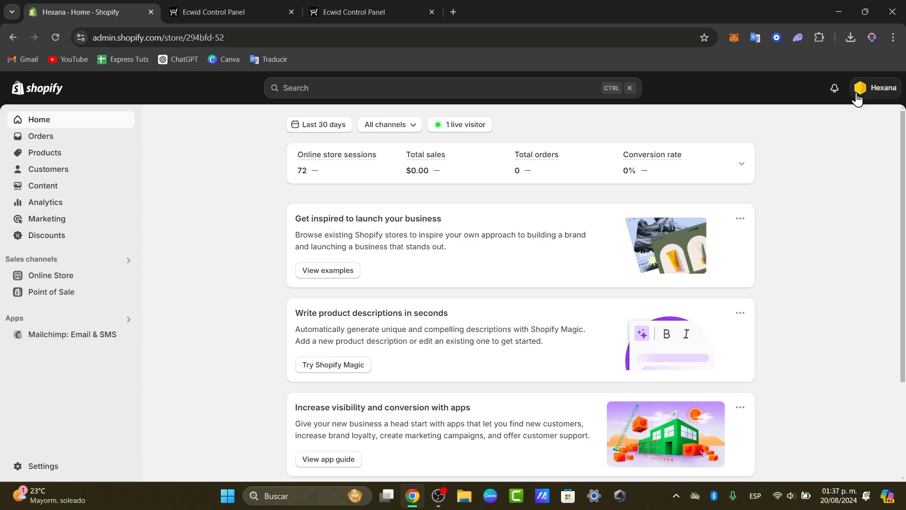
left_click(833, 88)
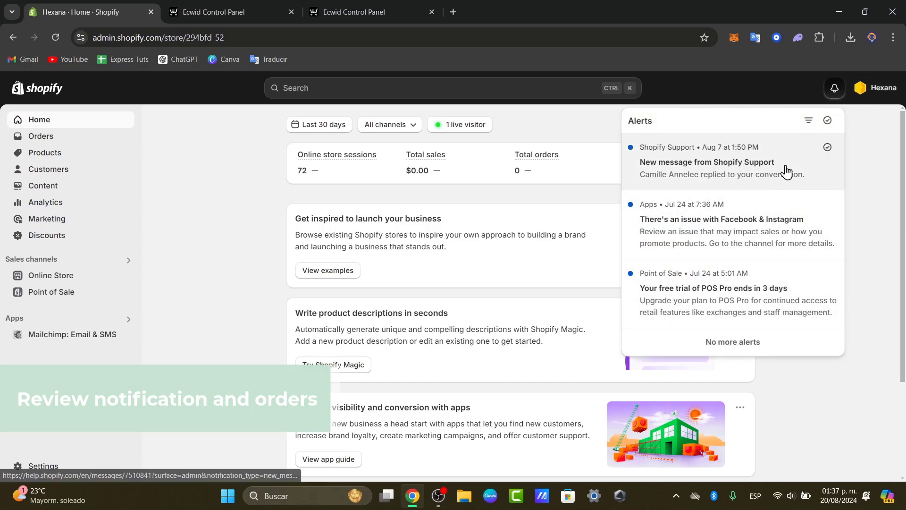
mouse_move(715, 333)
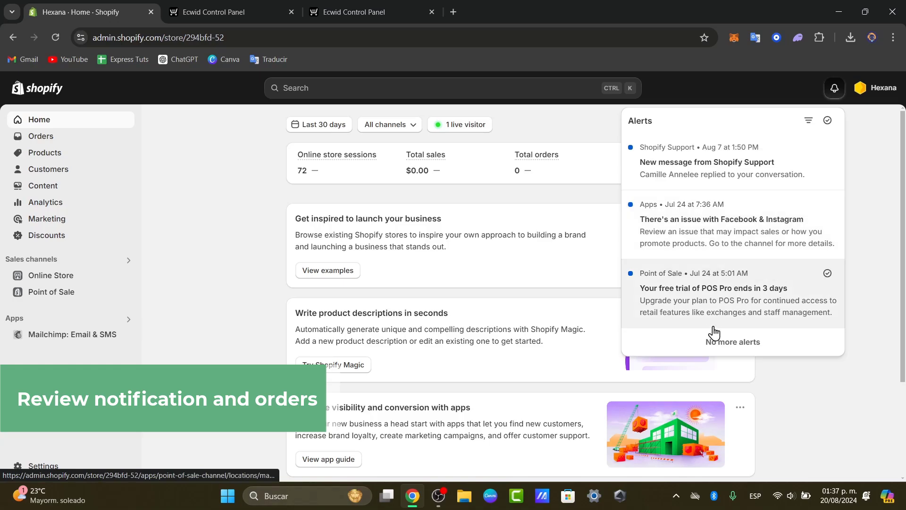
mouse_move(855, 300)
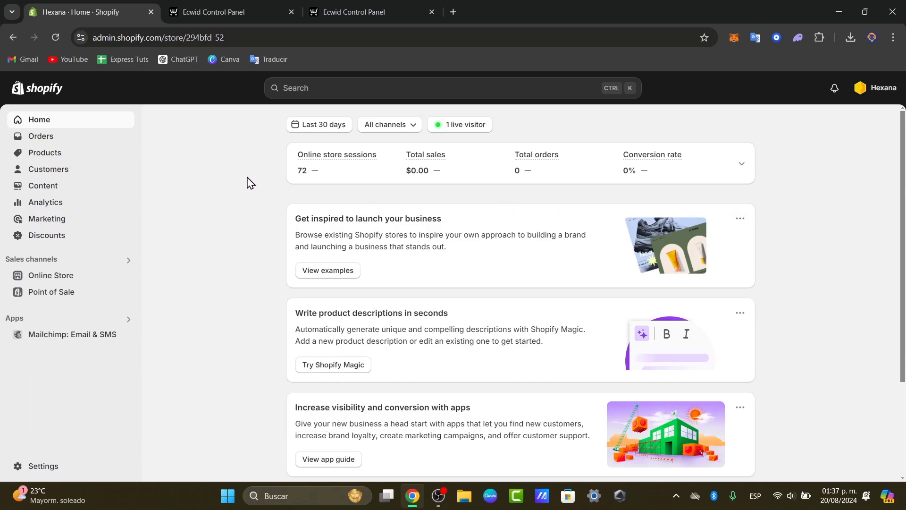
Step: Go to Orders, listing refunded, unfulfilled orders #1001 and #1002
left_click(40, 136)
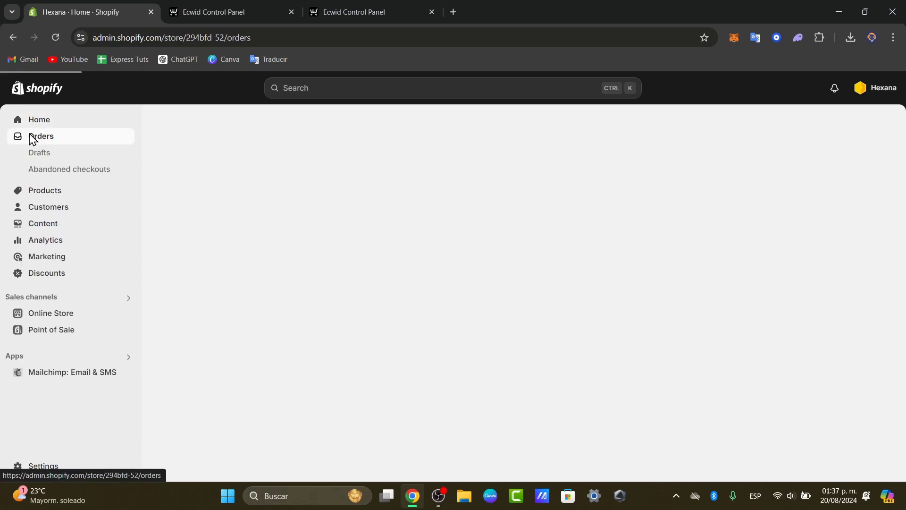
left_click(41, 135)
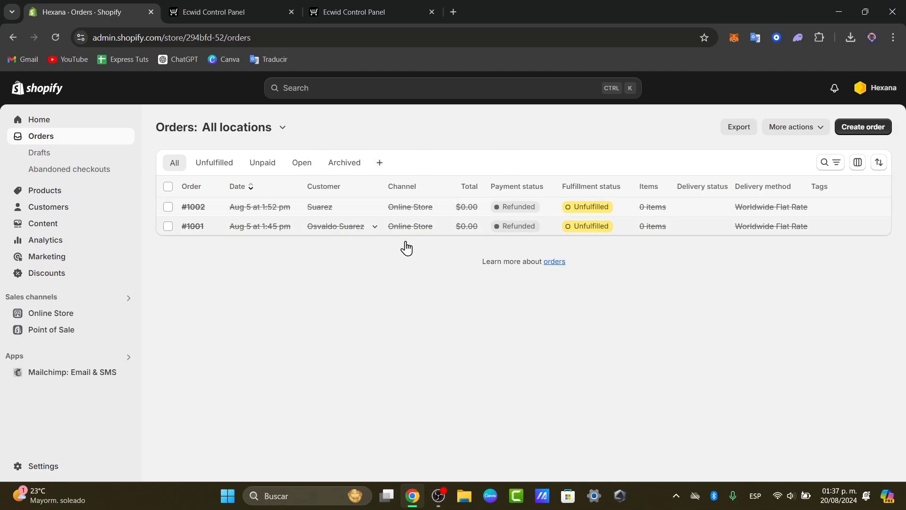
mouse_move(592, 343)
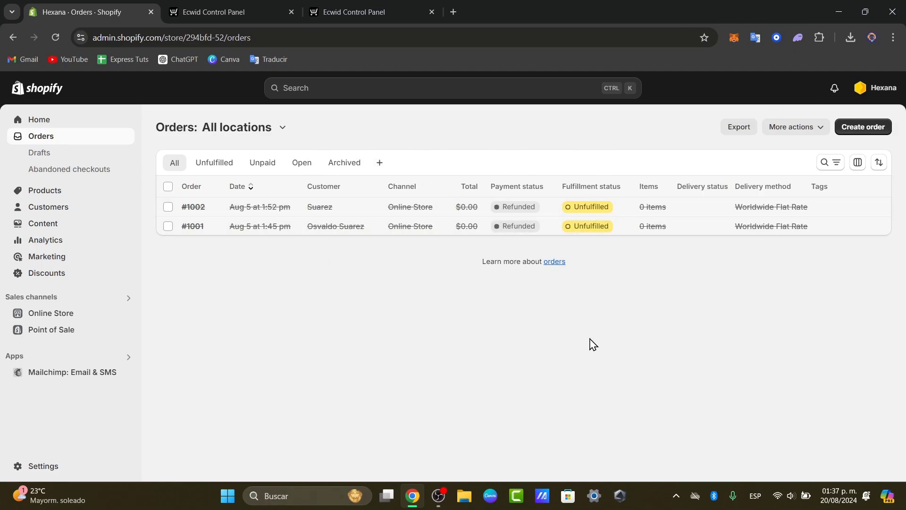
mouse_move(608, 248)
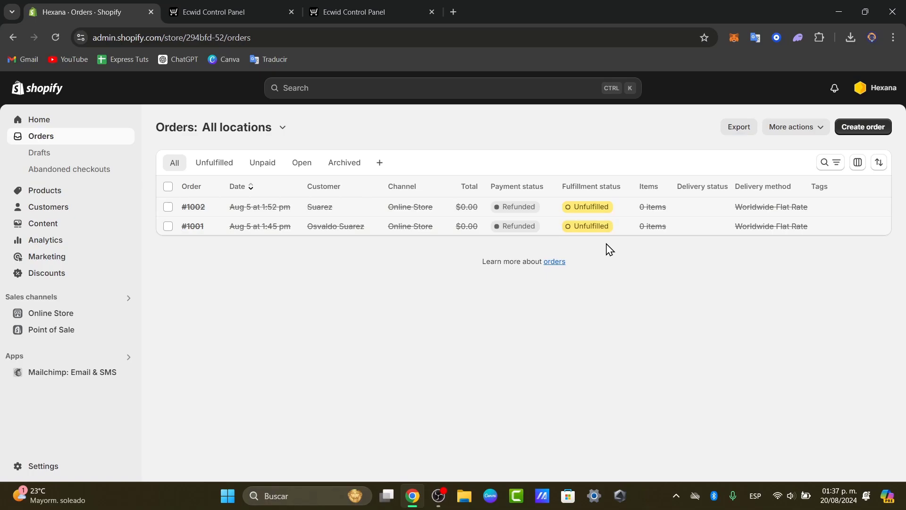
mouse_move(302, 254)
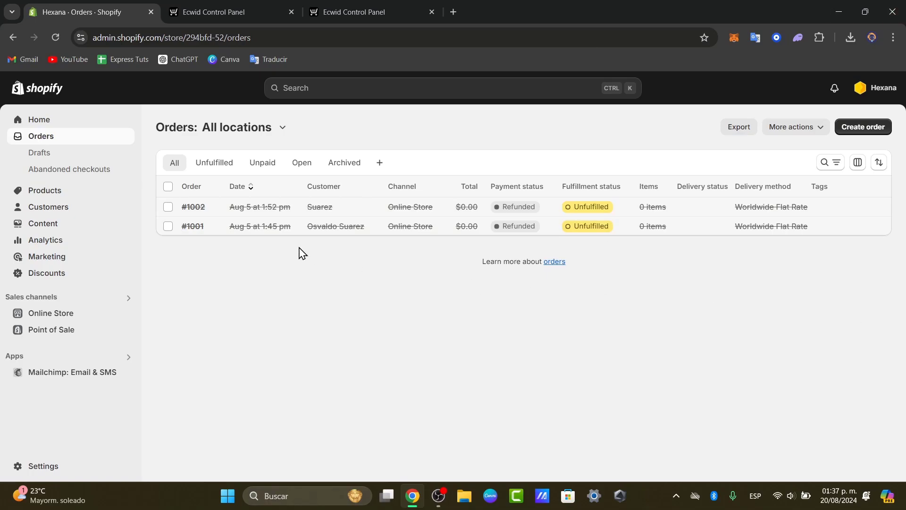
mouse_move(759, 293)
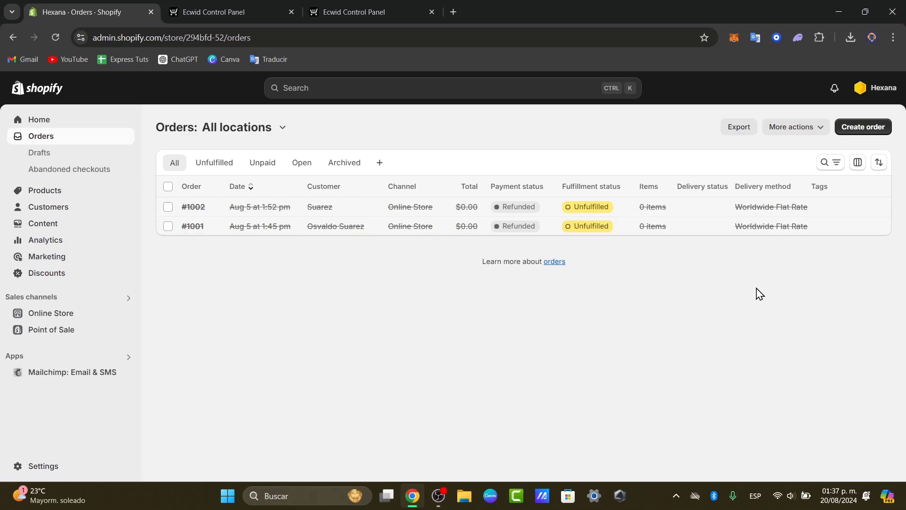
mouse_move(658, 299)
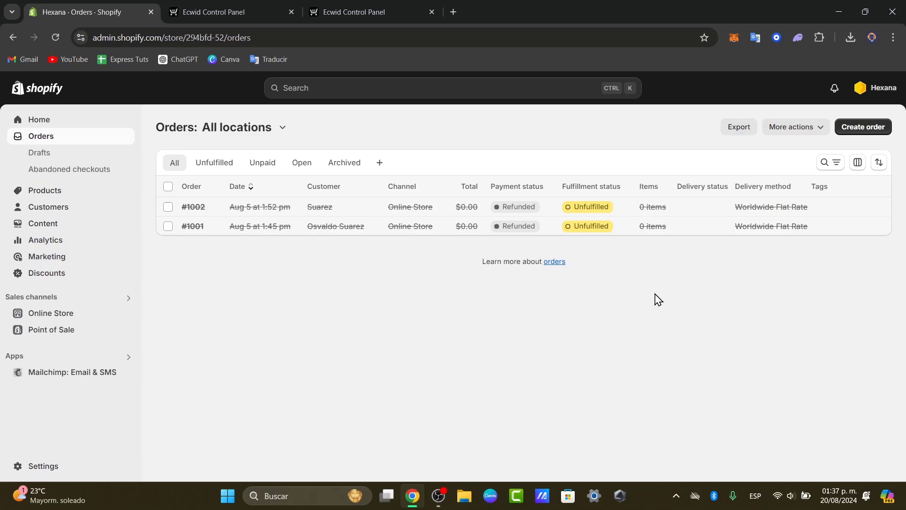
mouse_move(408, 266)
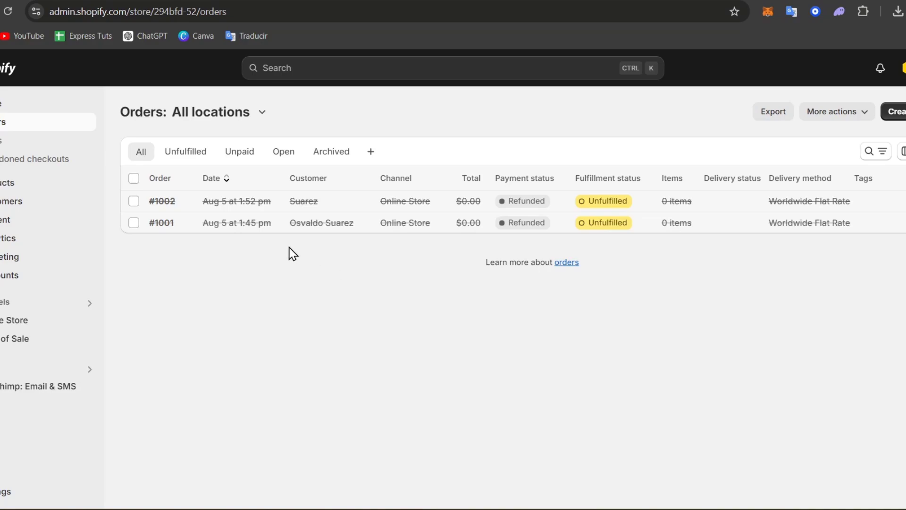
mouse_move(87, 320)
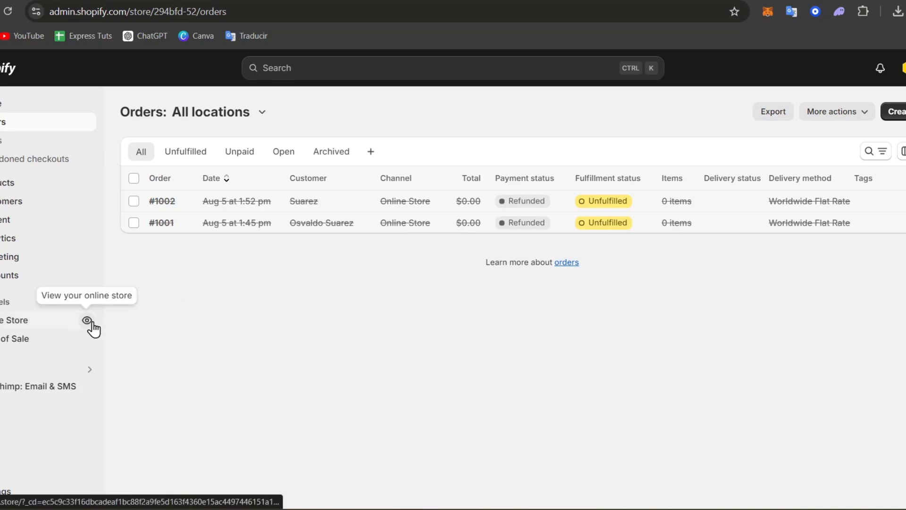
Step: View the live Hexana storefront and browse the catalog to the Oversized Star Shape Shirt
left_click(87, 320)
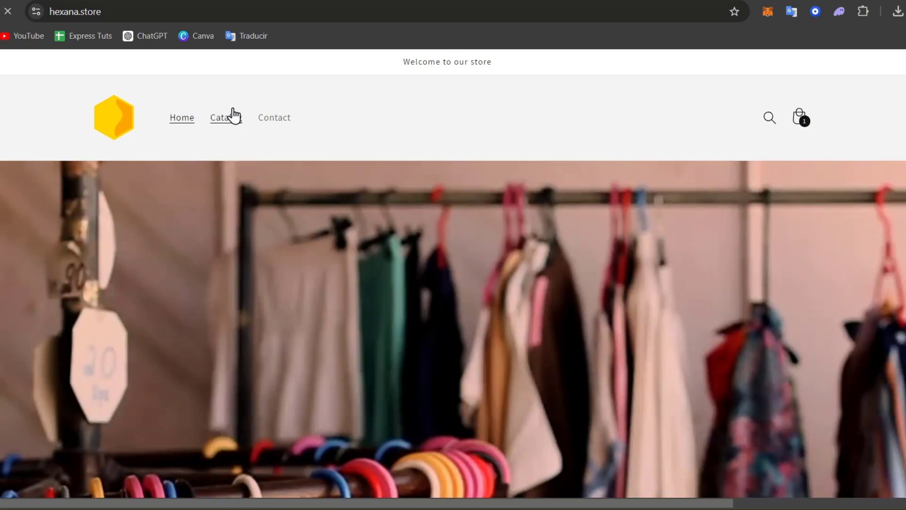
left_click(225, 117)
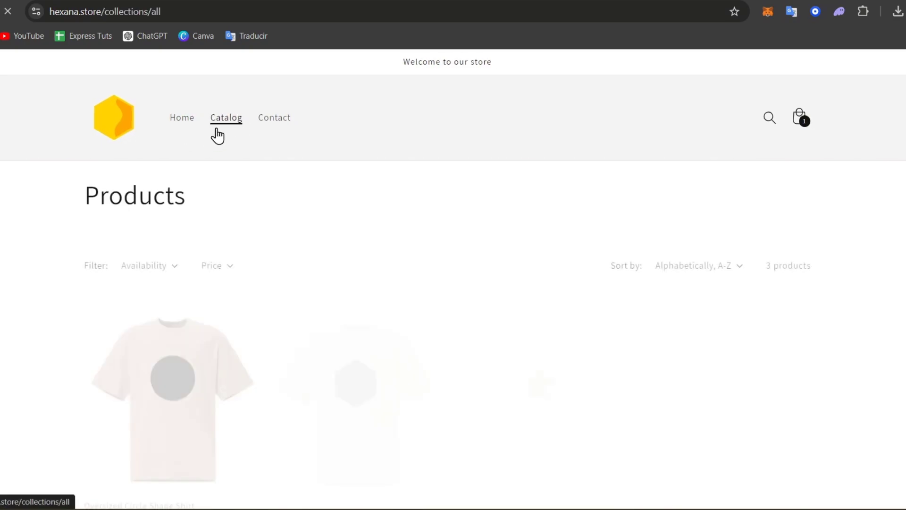
scroll("down", 3)
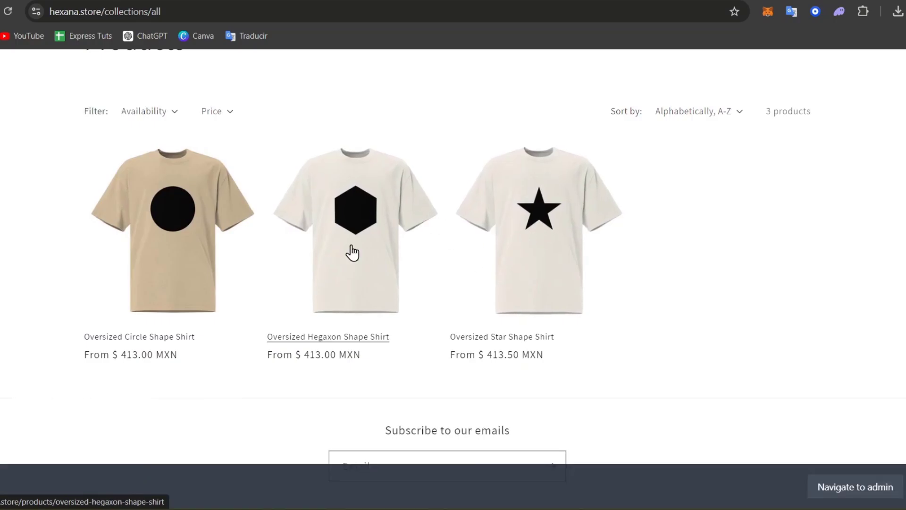
left_click(538, 225)
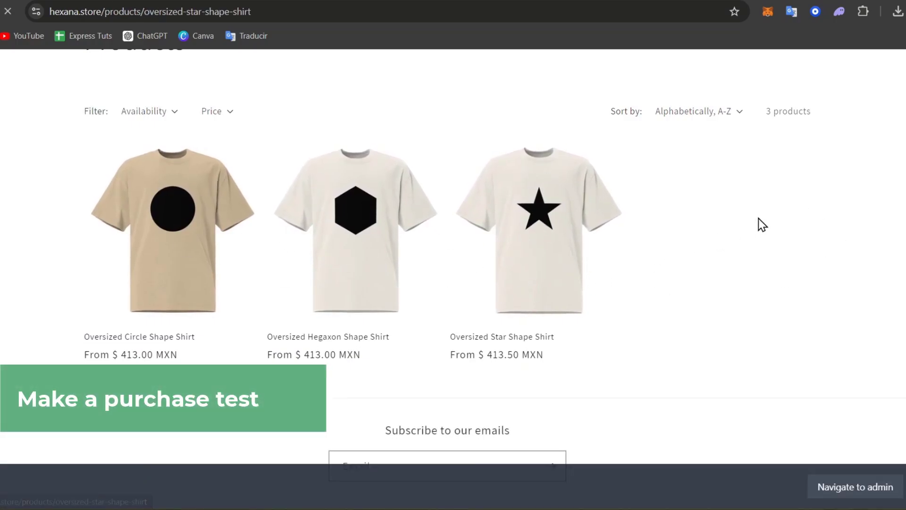
Step: Add the Faded Black size S shirt to the cart and proceed to checkout (MXN $959.32)
left_click(540, 228)
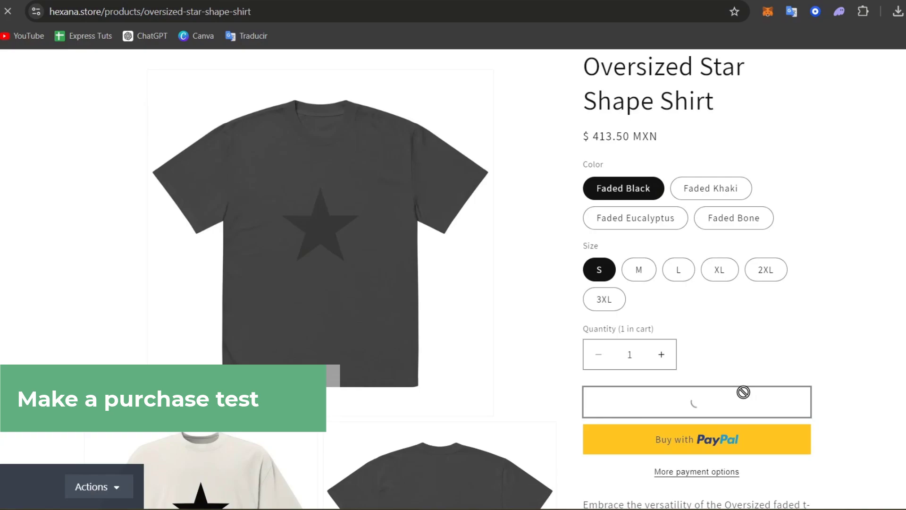
left_click(696, 401)
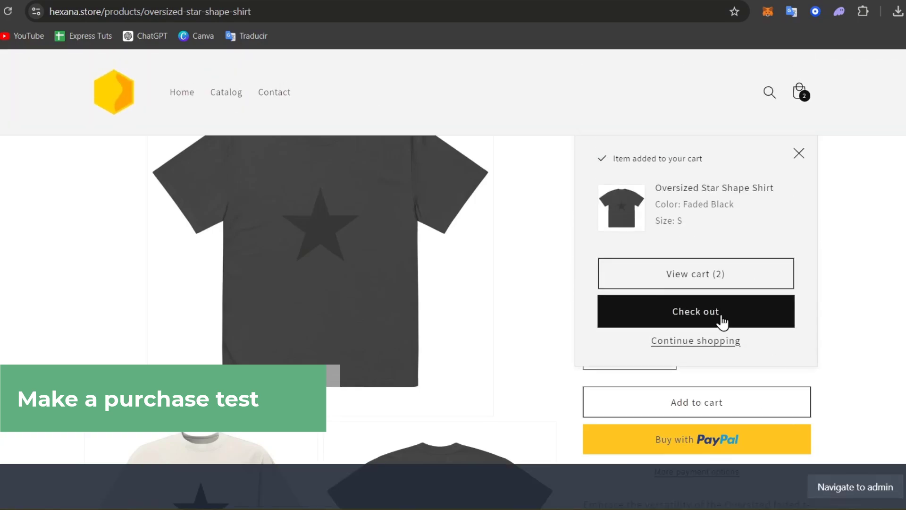
left_click(696, 310)
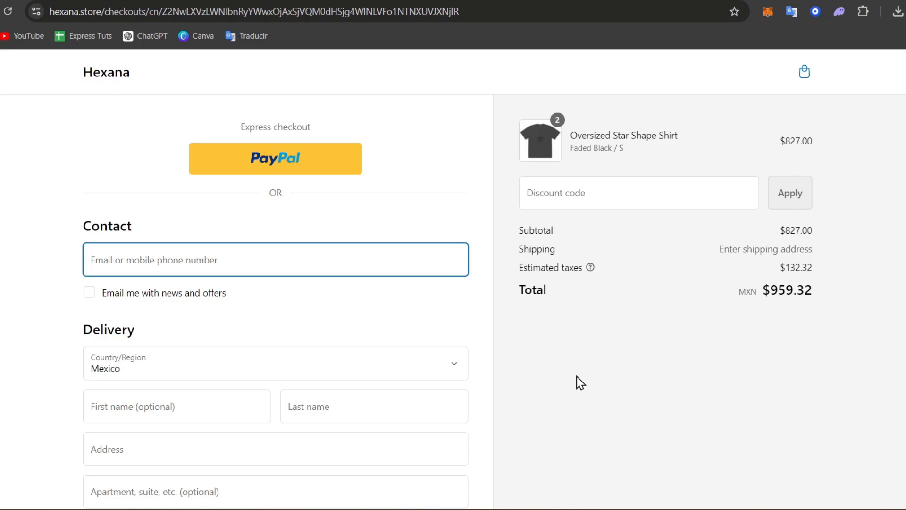
mouse_move(573, 337)
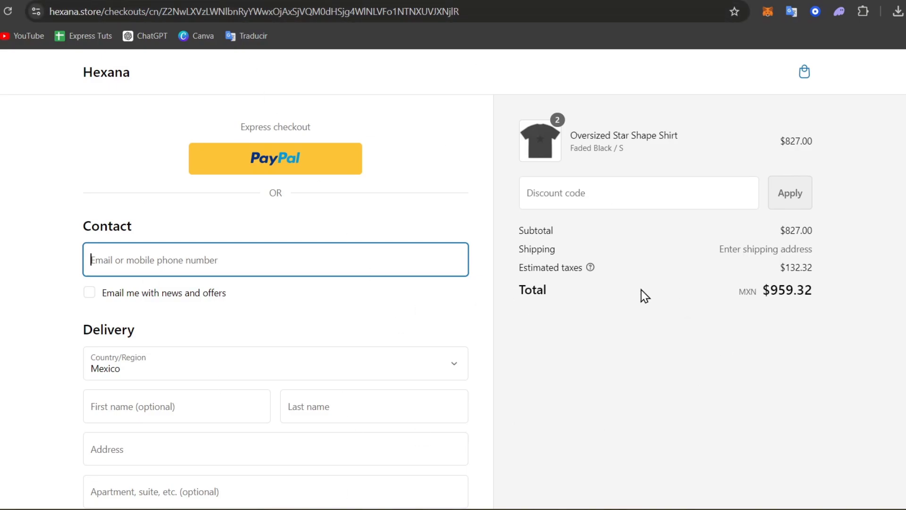
mouse_move(709, 269)
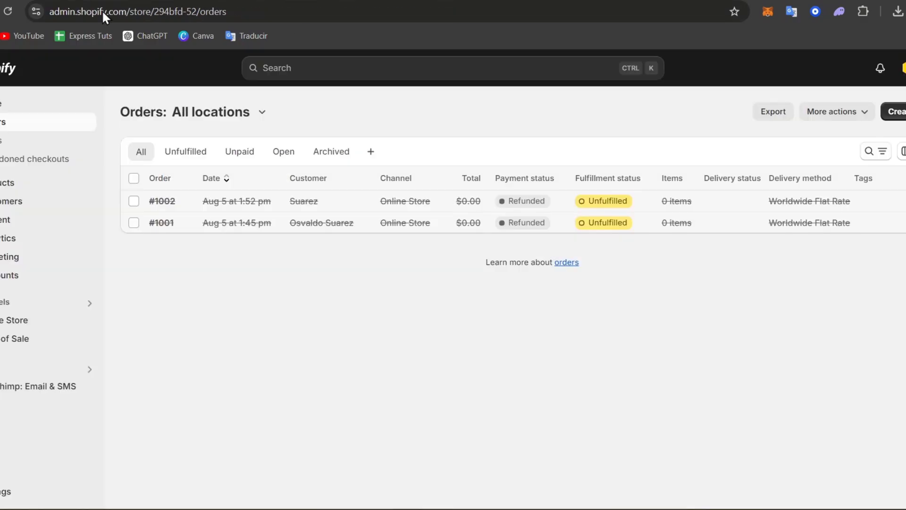
mouse_move(576, 160)
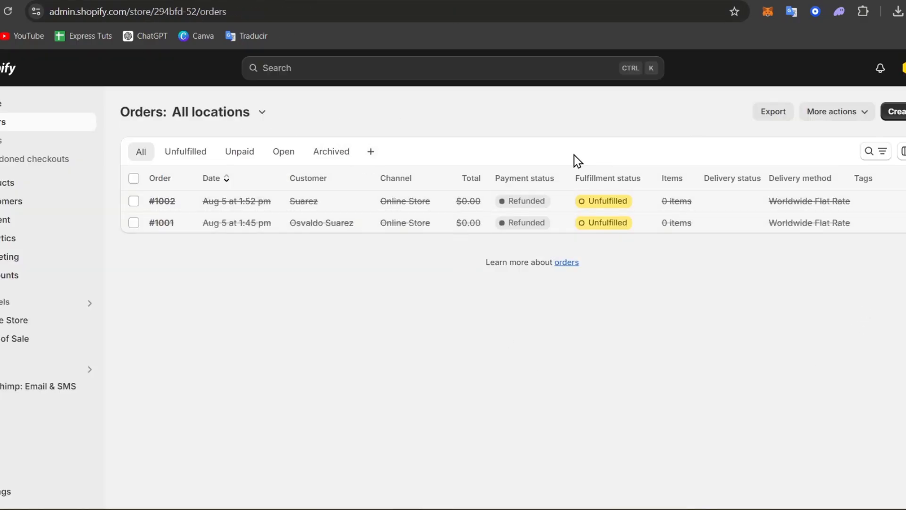
mouse_move(822, 246)
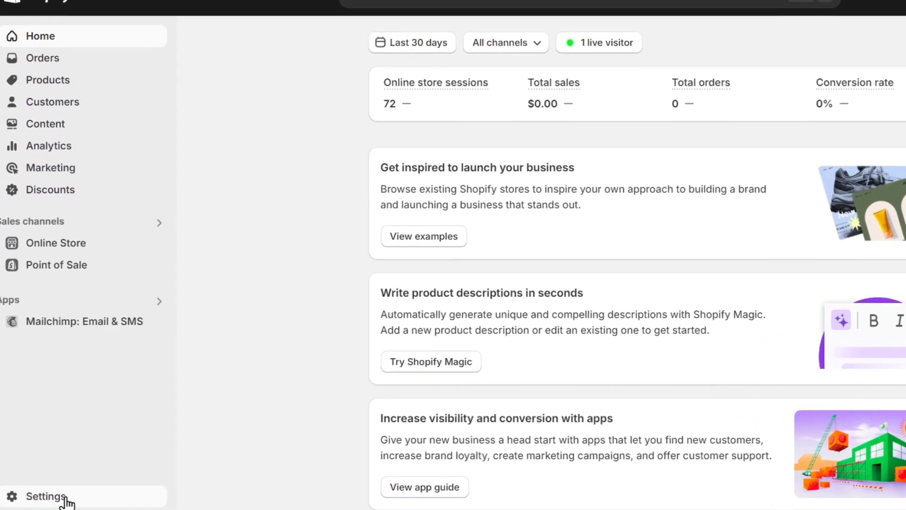
Step: Go to Settings > Payments, listing the Stripe and PayPal providers
left_click(45, 496)
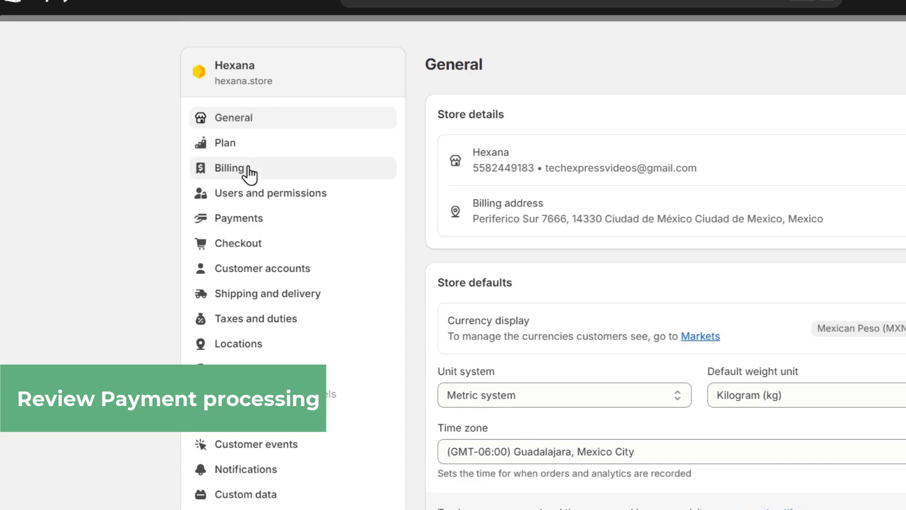
mouse_move(237, 219)
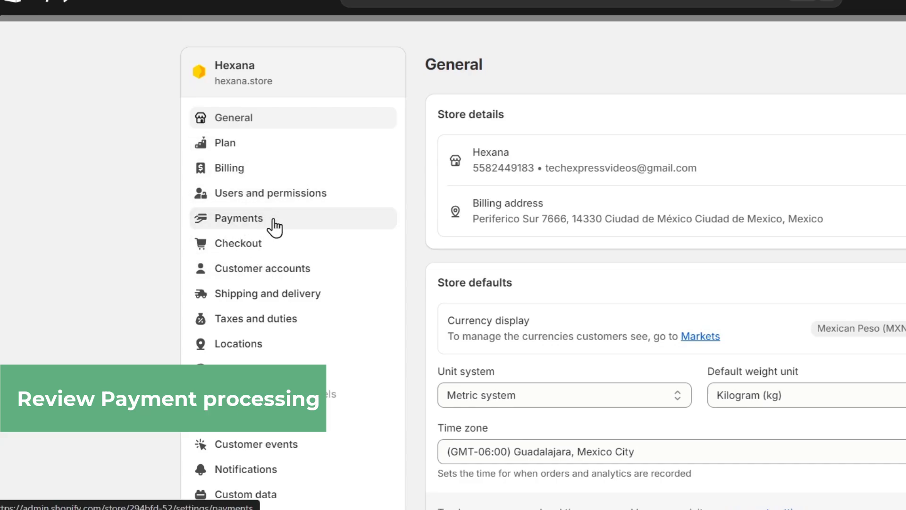
left_click(238, 218)
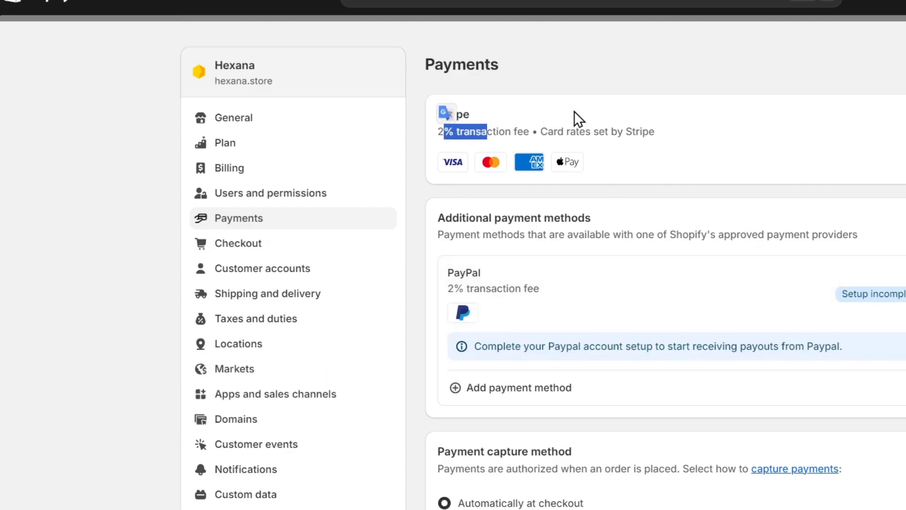
mouse_move(834, 160)
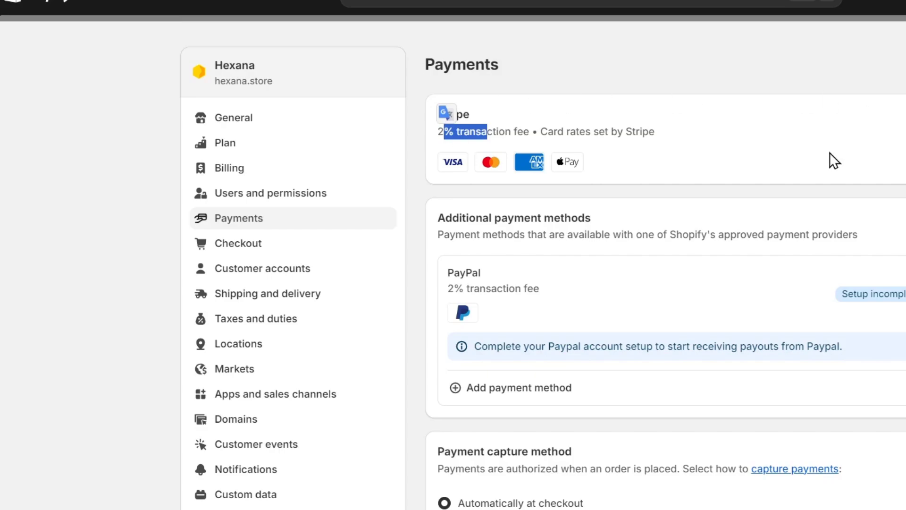
mouse_move(603, 261)
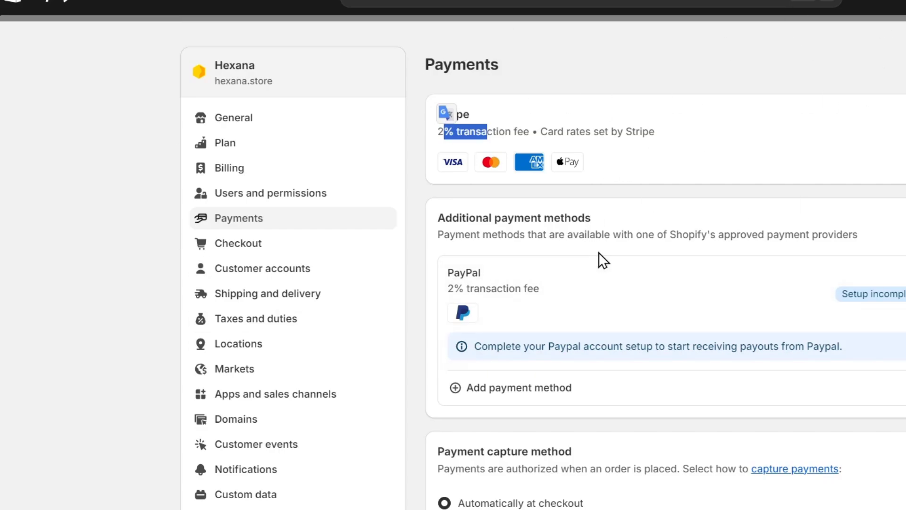
mouse_move(657, 266)
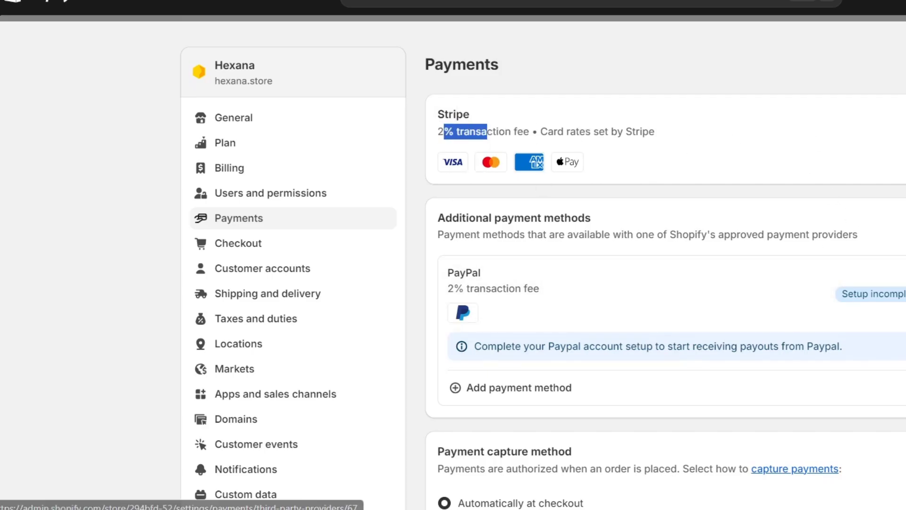
Step: Review the Stripe provider details: Active, Visa, Mastercard, Amex, Apple Pay and test mode
left_click(454, 115)
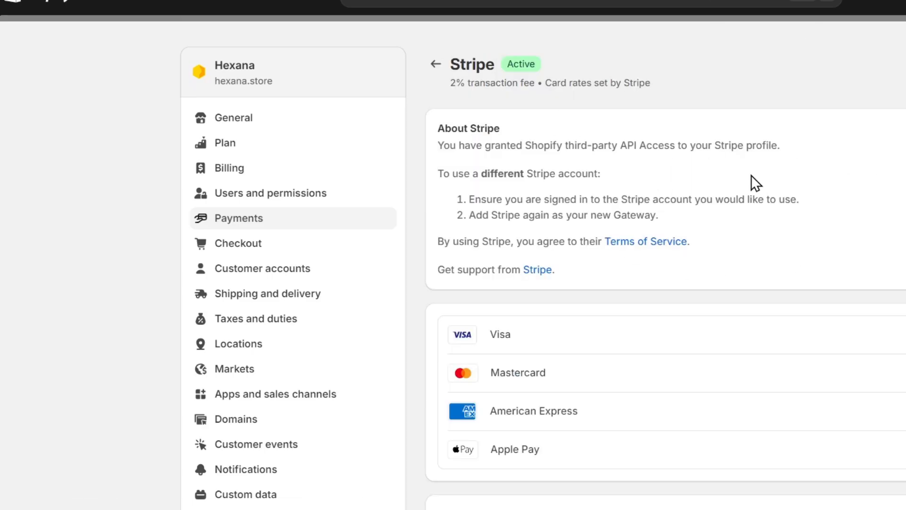
scroll("down", 3)
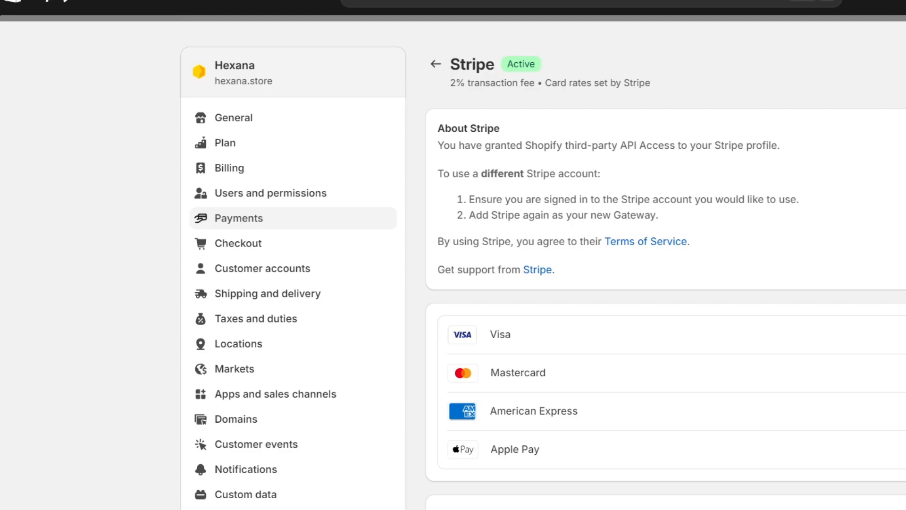
scroll("down", 3)
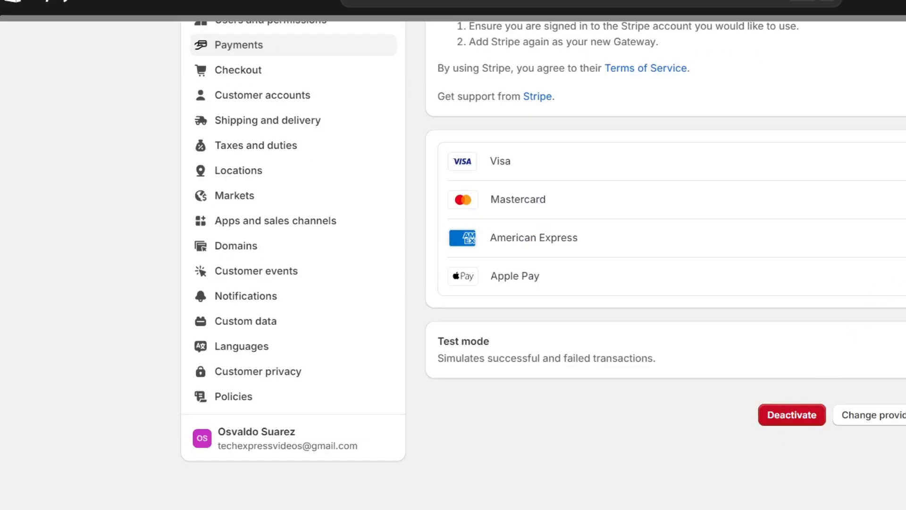
mouse_move(527, 375)
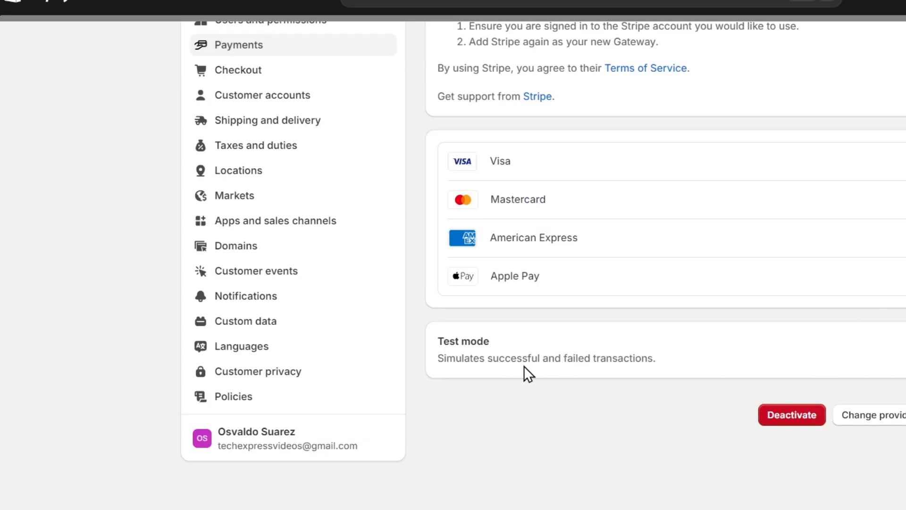
mouse_move(578, 365)
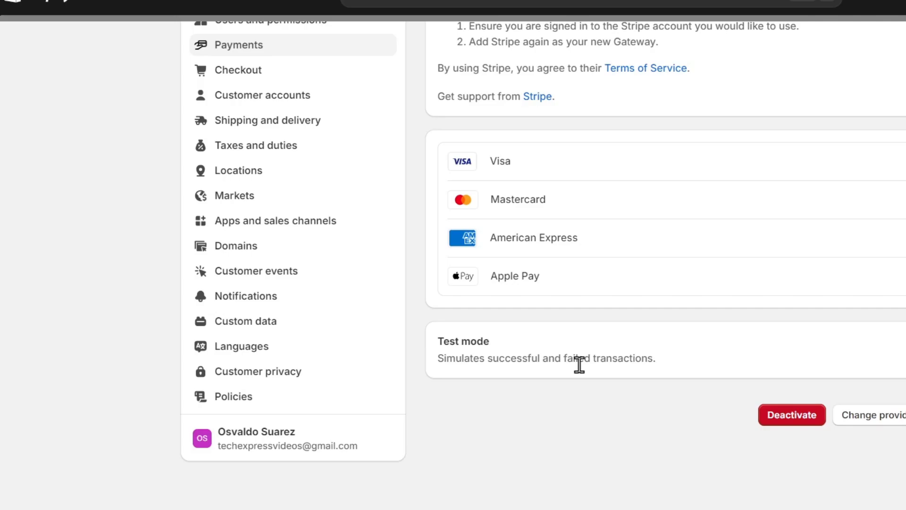
scroll("up", 3)
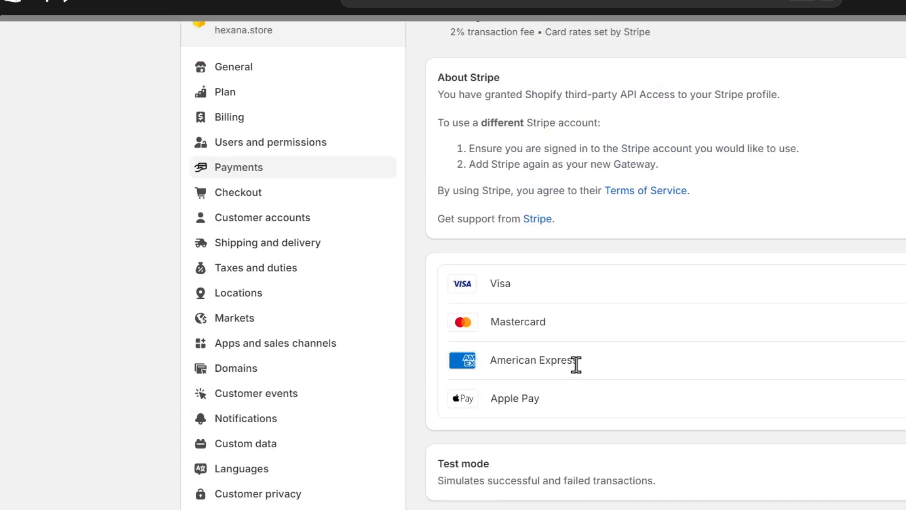
scroll("up", 3)
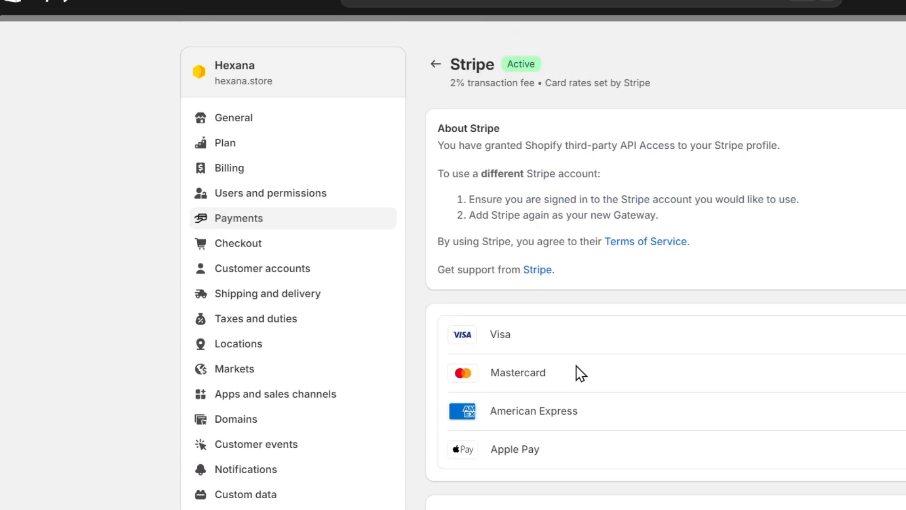
mouse_move(670, 151)
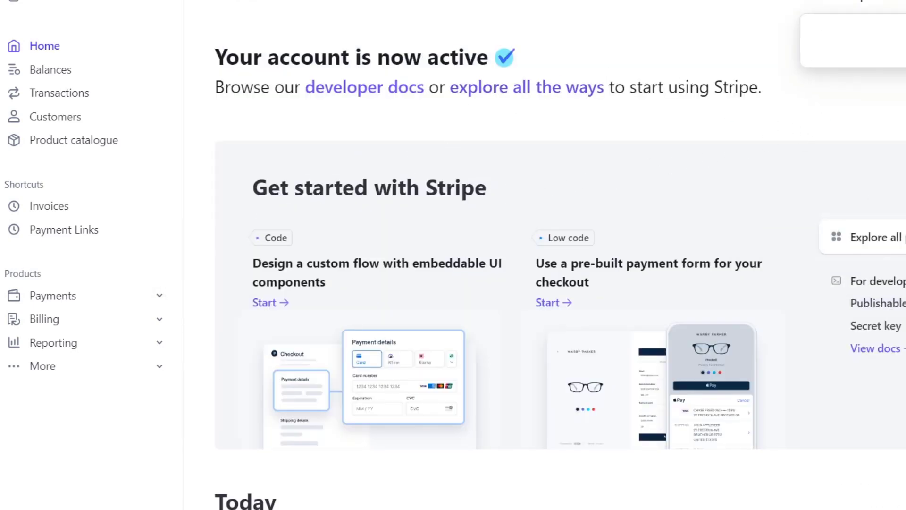
left_click(866, 12)
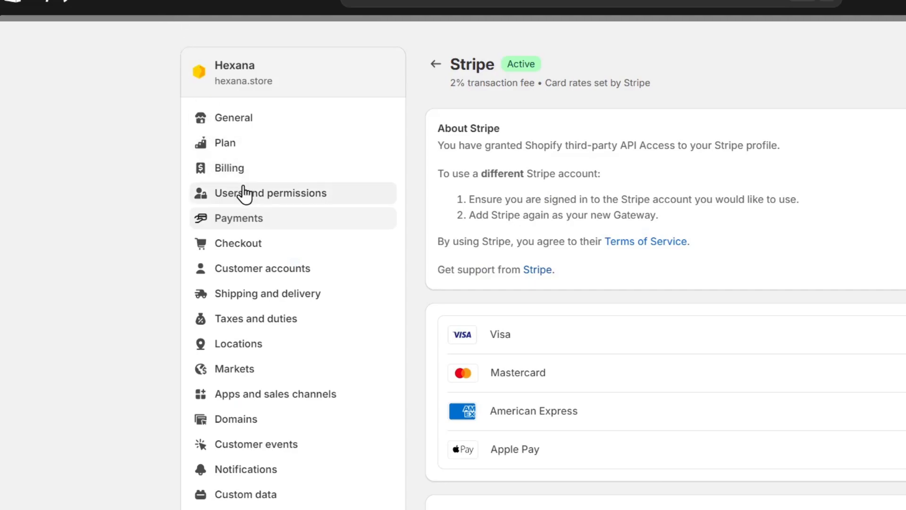
mouse_move(287, 294)
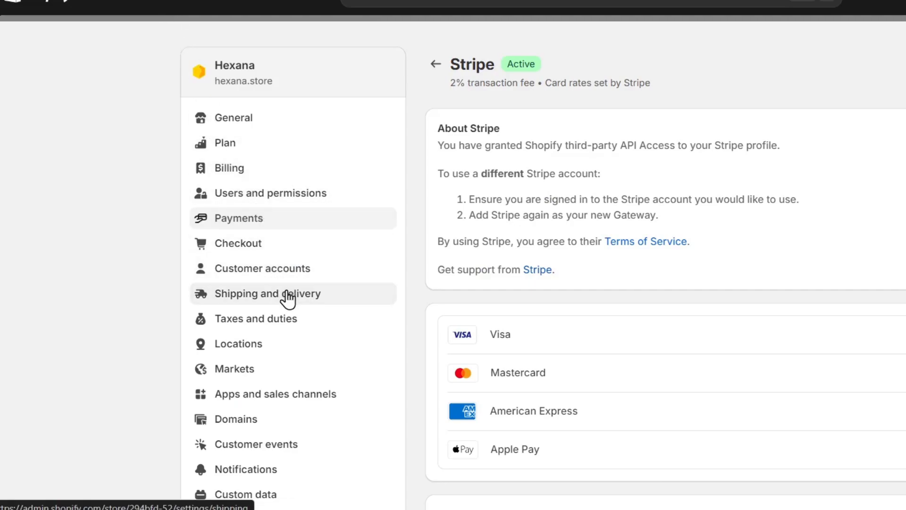
Step: Review Shipping and delivery: general rates, saved packages, third-party rates and the Printful profile
left_click(267, 293)
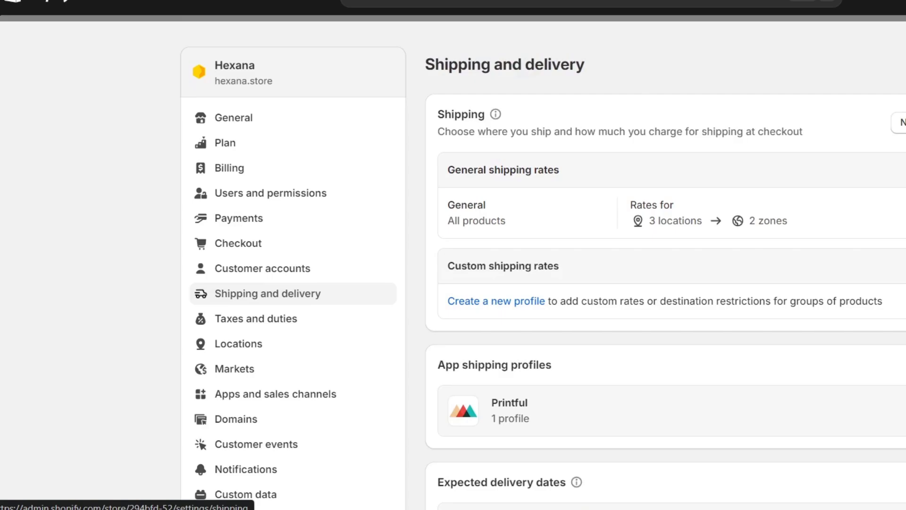
mouse_move(863, 337)
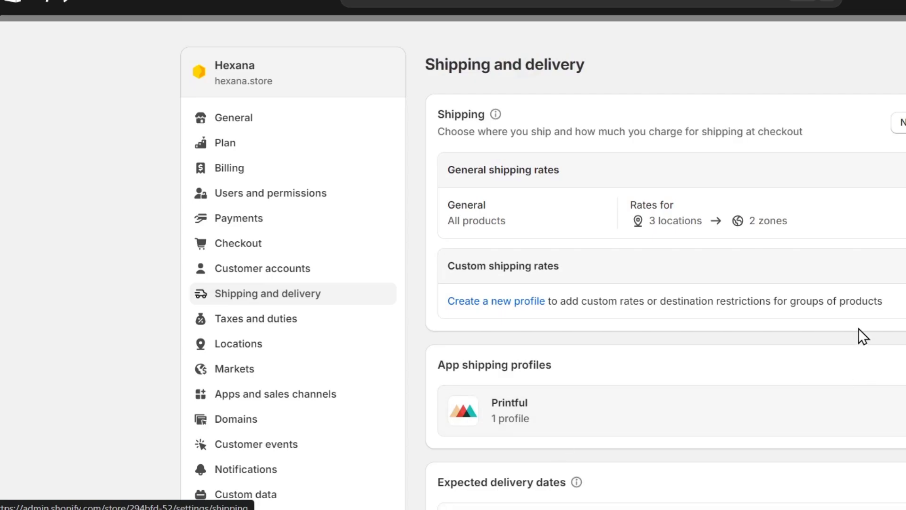
scroll("down", 3)
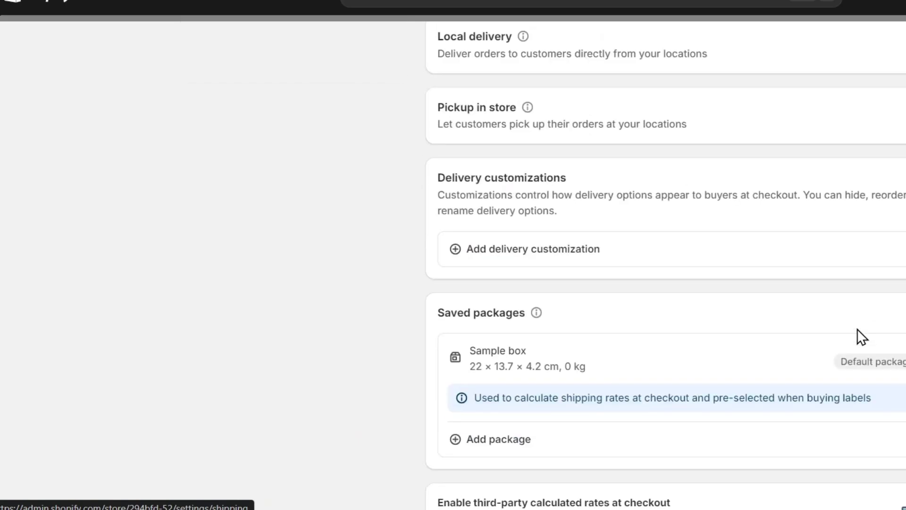
scroll("down", 3)
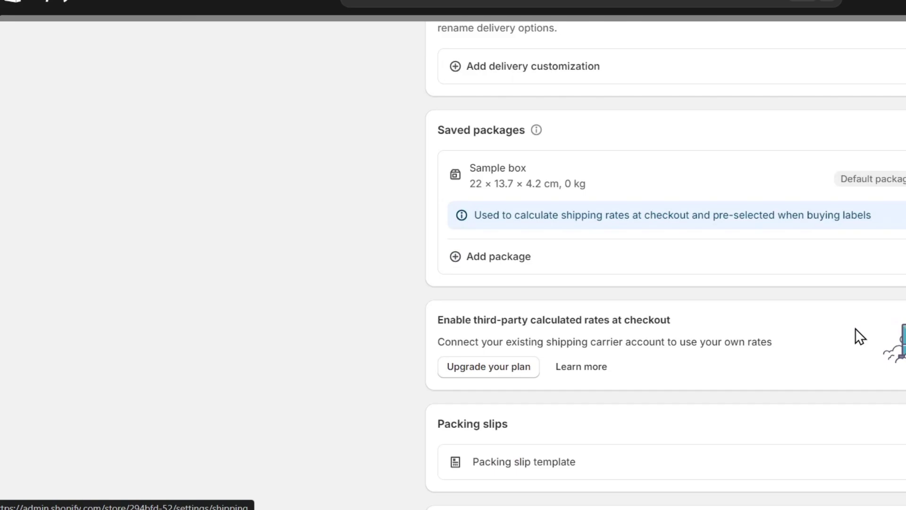
mouse_move(741, 307)
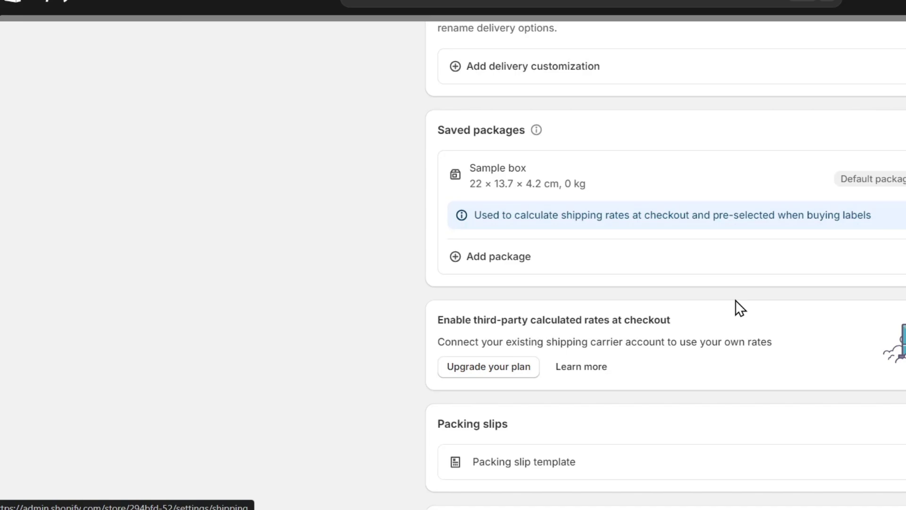
mouse_move(744, 316)
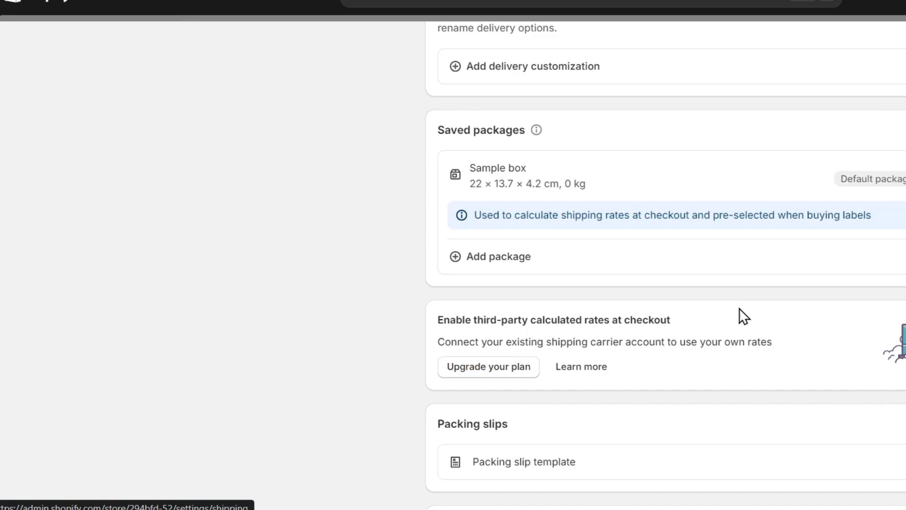
mouse_move(802, 48)
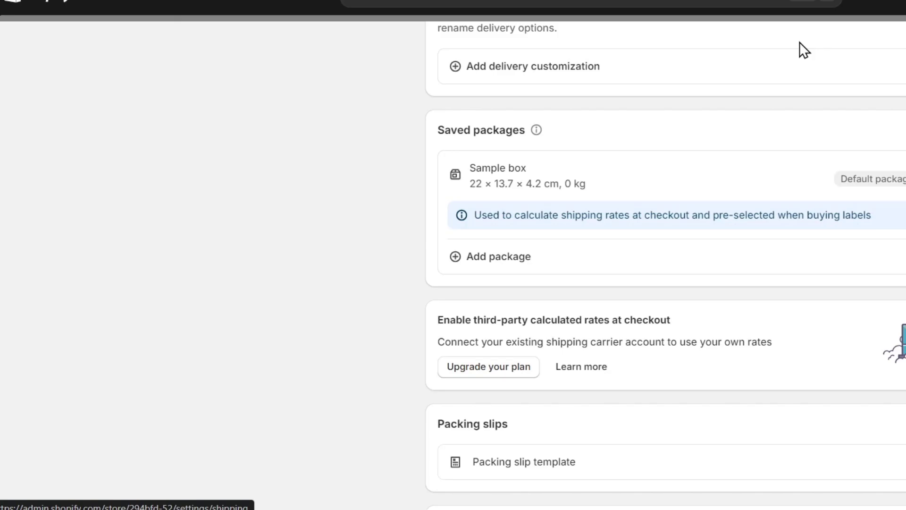
scroll("up", 3)
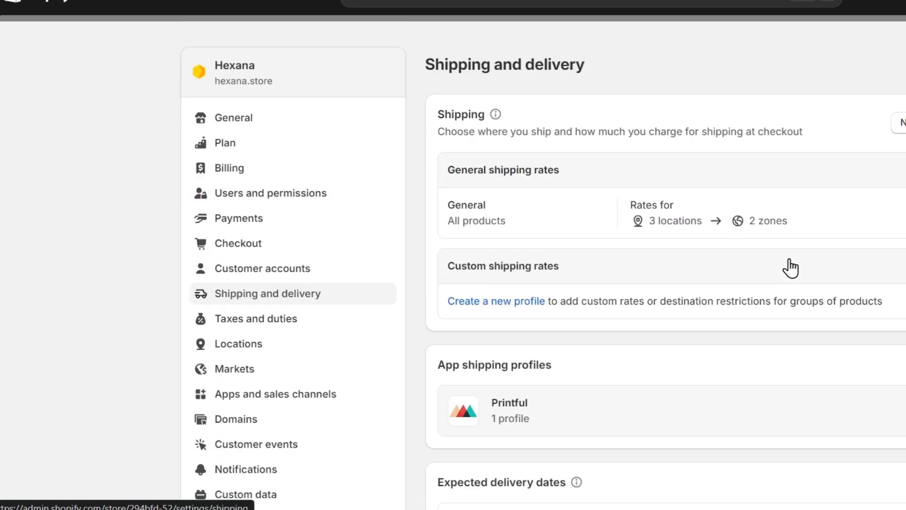
Step: Go to Apps and sales channels, listing Facebook & Instagram, Mailchimp, Printful and Printify
left_click(275, 394)
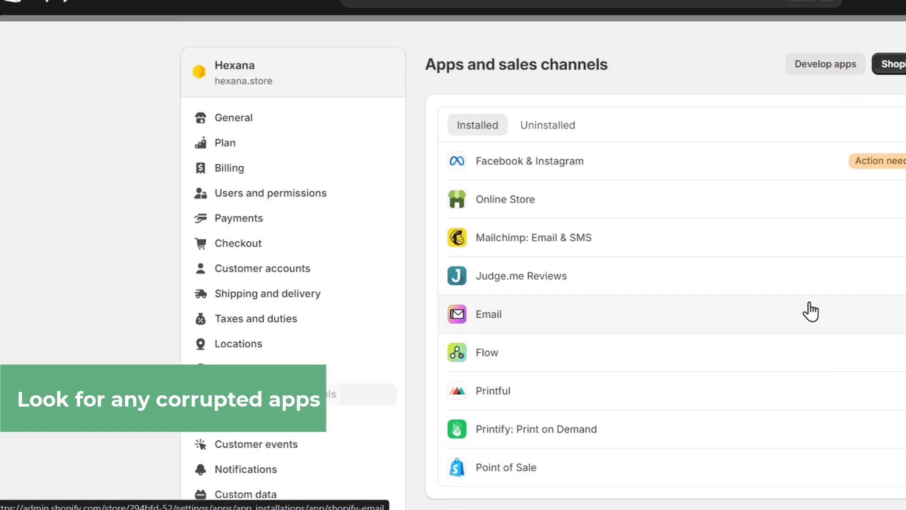
mouse_move(537, 300)
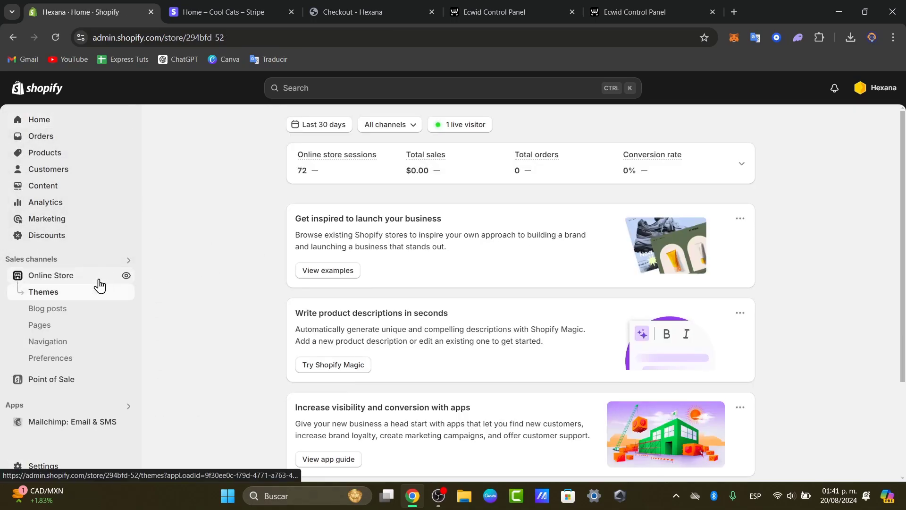
Step: Go to Online Store > Themes and review the Dawn theme's actions menu, including Edit code
left_click(44, 292)
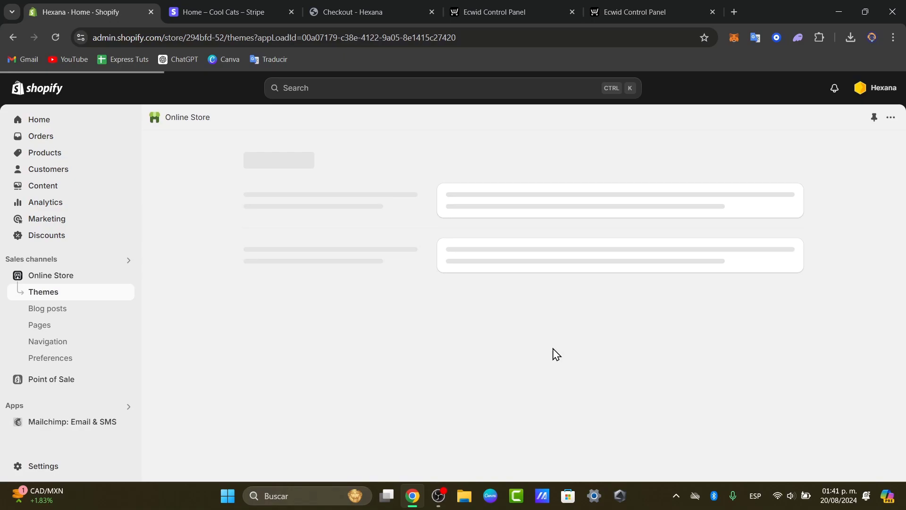
mouse_move(370, 303)
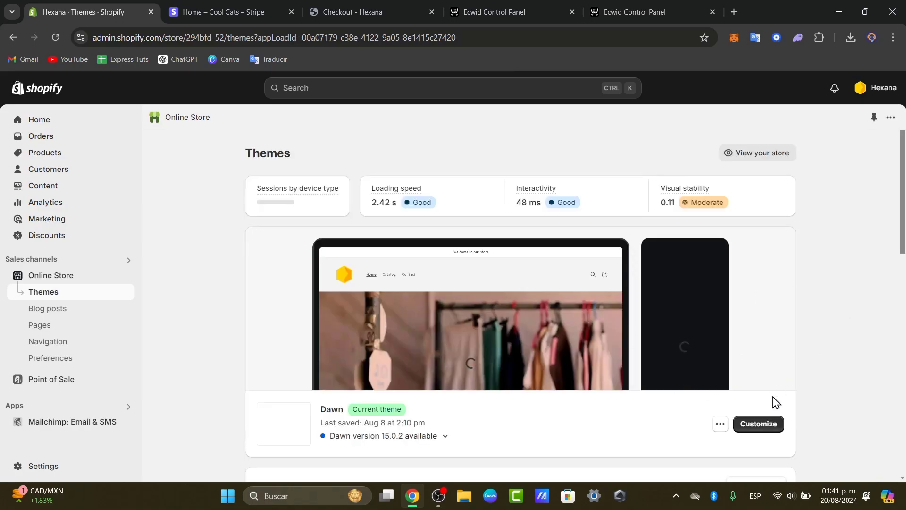
left_click(719, 424)
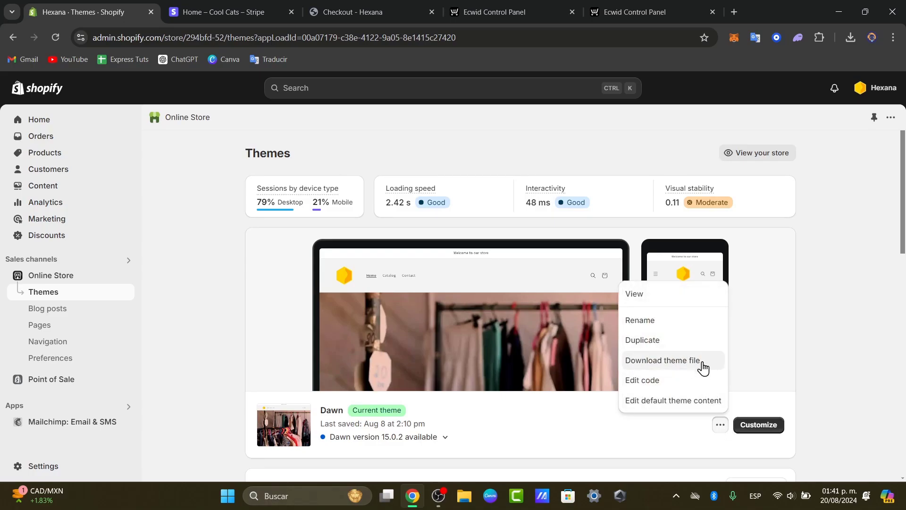
scroll("down", 3)
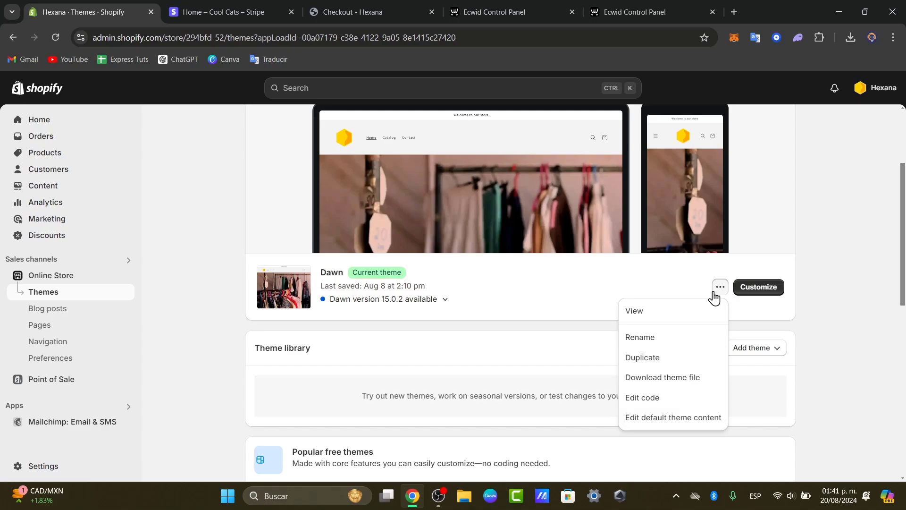
mouse_move(685, 348)
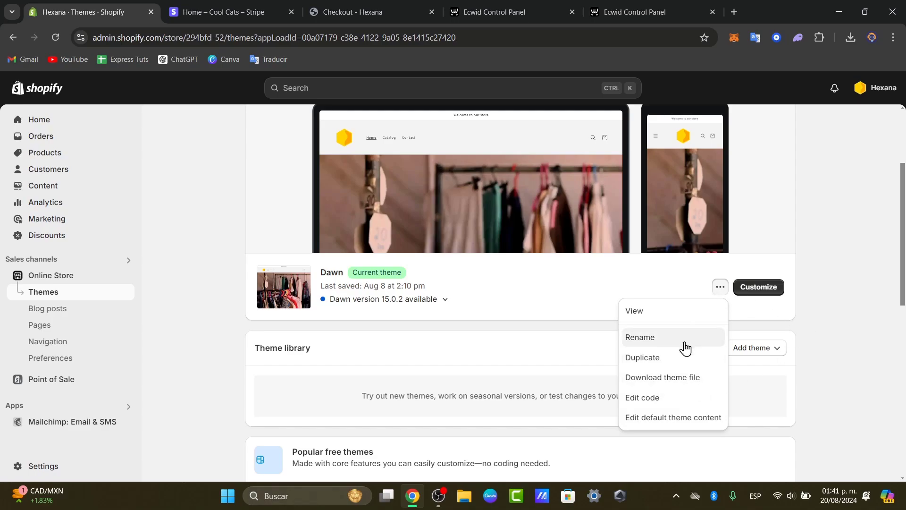
mouse_move(586, 288)
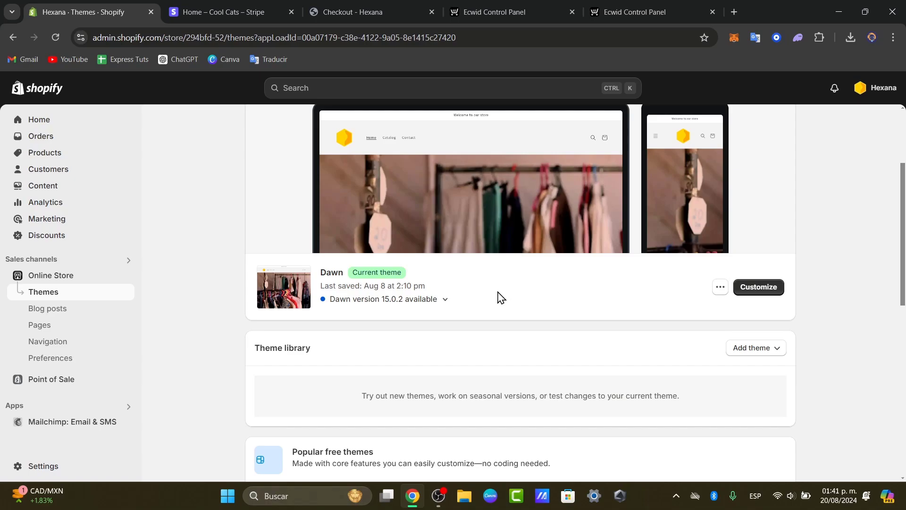
mouse_move(785, 160)
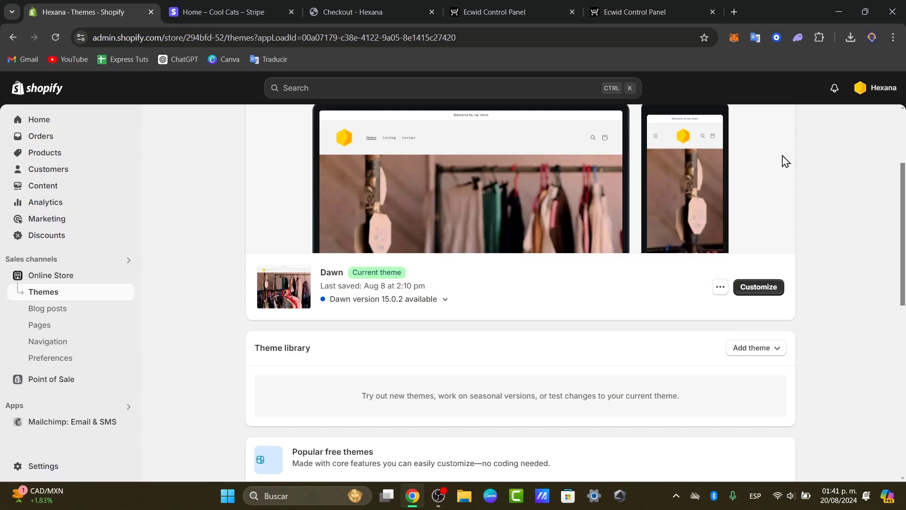
Step: From the store menu, launch the Shopify Help Center with its virtual assistant in a new tab
left_click(878, 88)
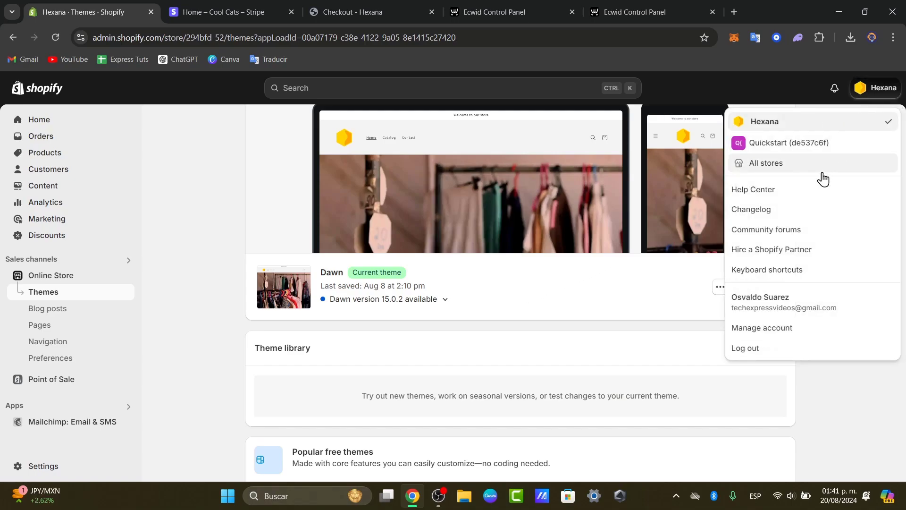
left_click(752, 189)
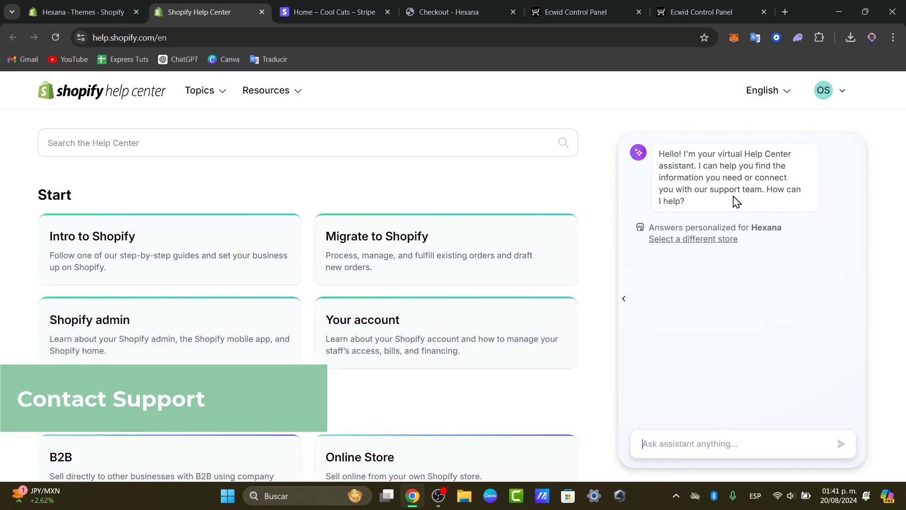
scroll("down", 3)
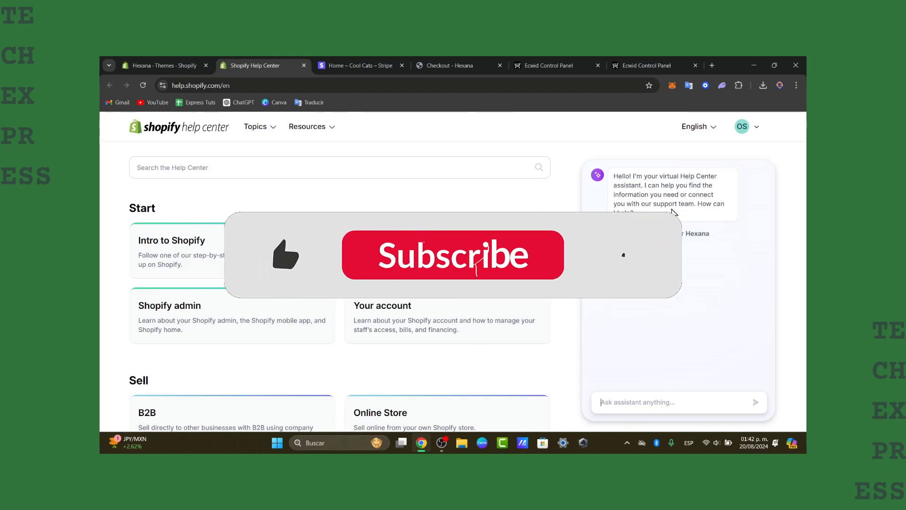
left_click(452, 254)
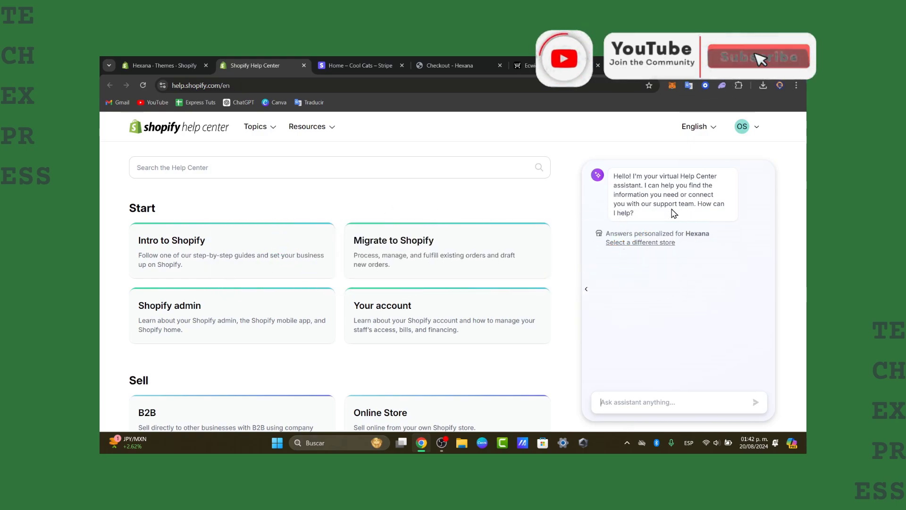
left_click(758, 57)
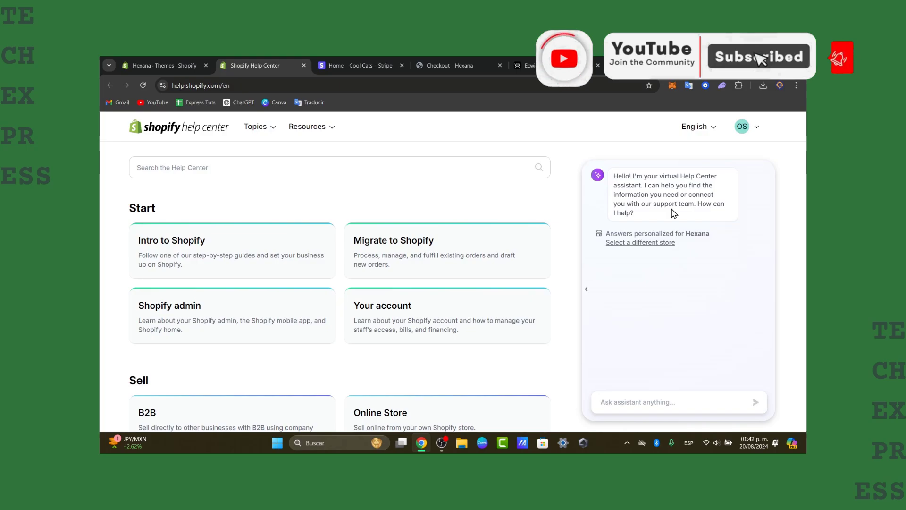